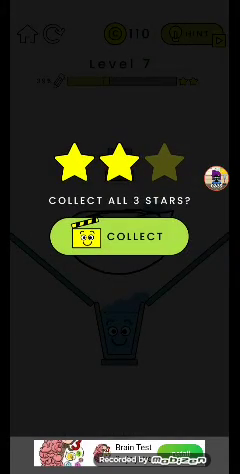
Step: Collect the level 7 star reward, after which a Stack Ball install ad appears
left_click(120, 238)
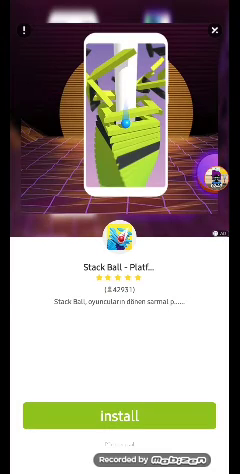
Step: Close the Stack Ball ad and return to the bottle reward showing 14% and 130 coins
left_click(216, 30)
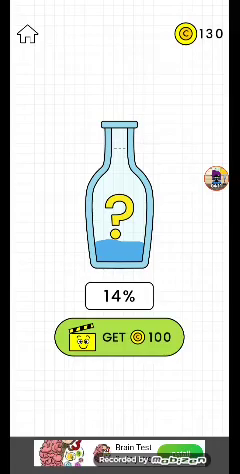
Step: Exit Brain Test from the bottle reward screen to the phone's home screen
left_click(120, 330)
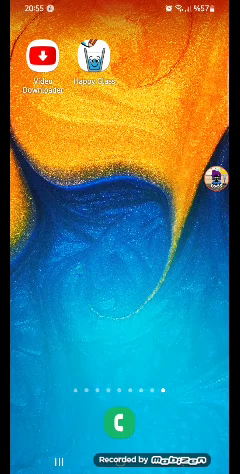
left_click(116, 424)
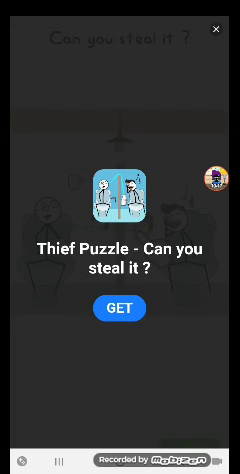
Step: Dismiss the Thief Puzzle install ad so the Woodturning ad loads
left_click(224, 22)
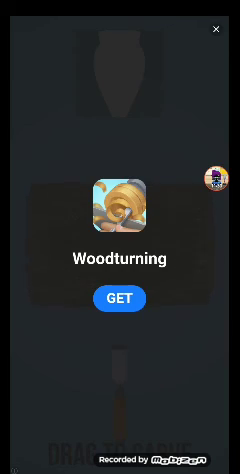
Step: Dismiss the Woodturning ad and return to the bottle reward at 84% with 180 coins
left_click(218, 28)
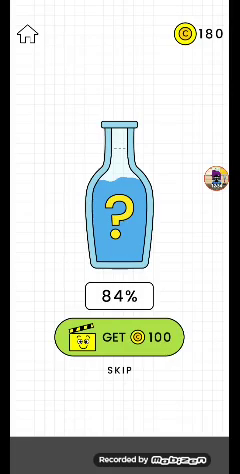
Step: Advance past the 84% bottle bonus to the level list showing 36/2160 stars
left_click(120, 348)
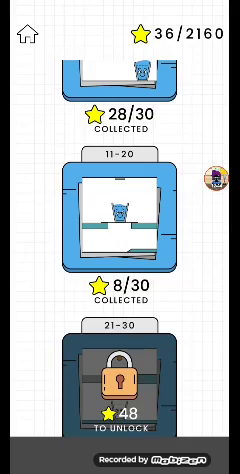
Step: Scroll the level list down to locked packs 661–680 needing 1584 and 1608 stars
scroll("up", 3)
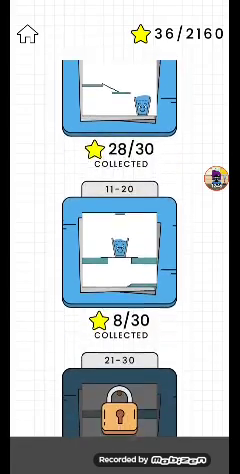
scroll("down", 3)
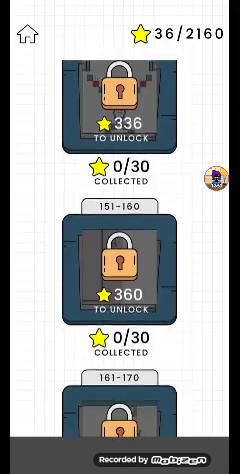
scroll("down", 3)
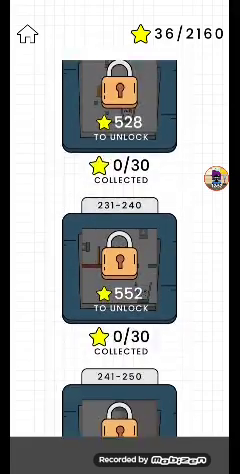
scroll("down", 3)
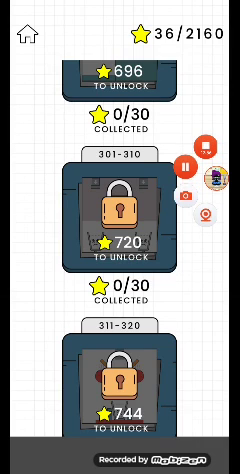
scroll("down", 3)
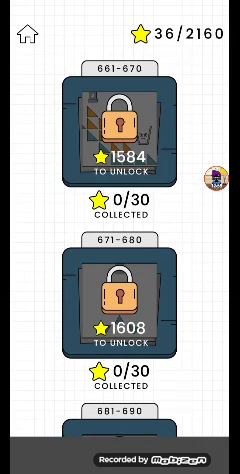